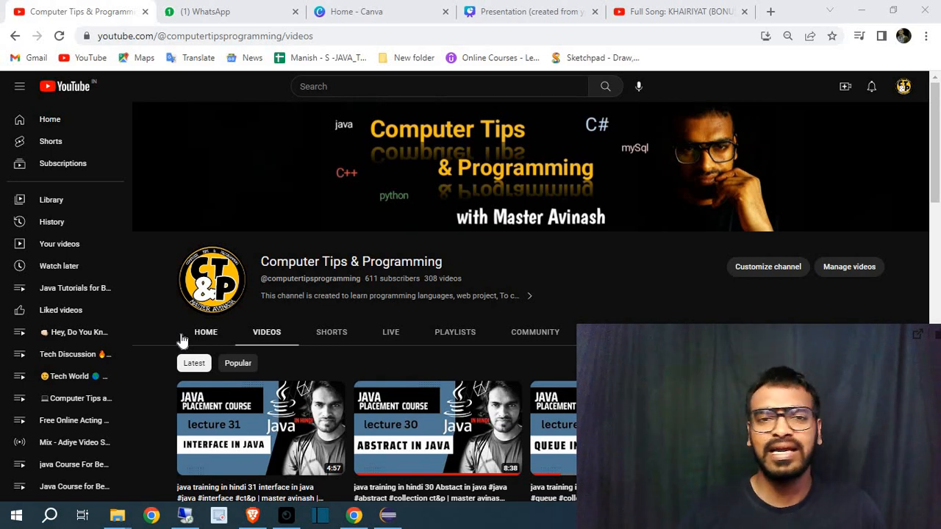
# Switch to the Canva presentation showing the 'Wrapper in Java' slide on page 16.
pyautogui.click(527, 11)
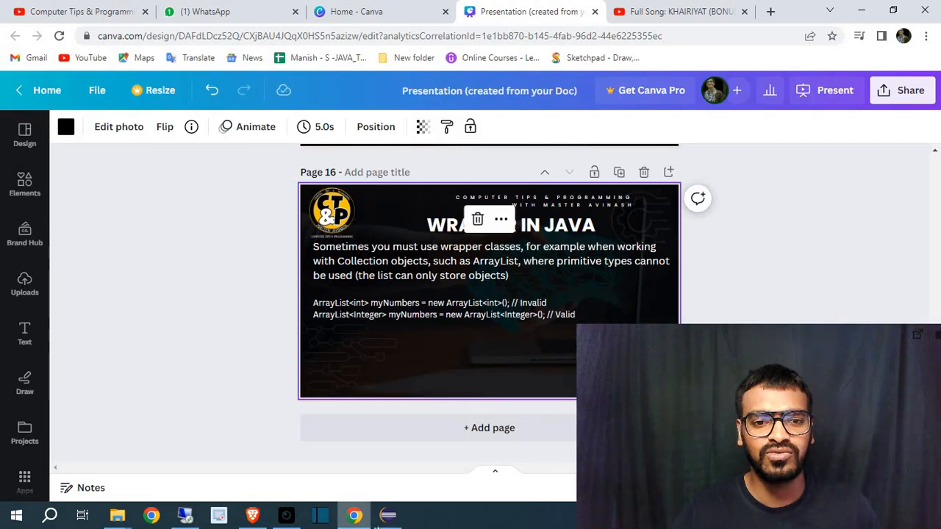
pyautogui.click(387, 514)
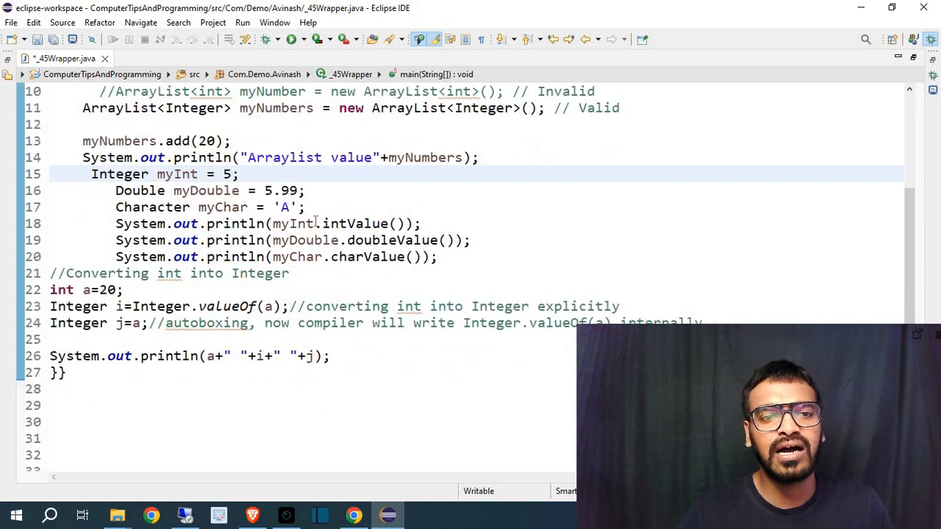
pyautogui.click(240, 175)
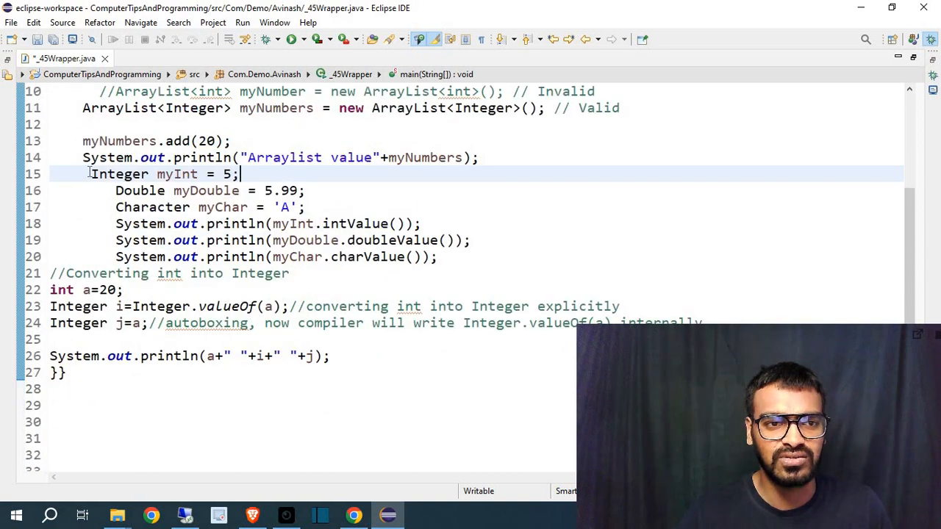
pyautogui.doubleClick(132, 190)
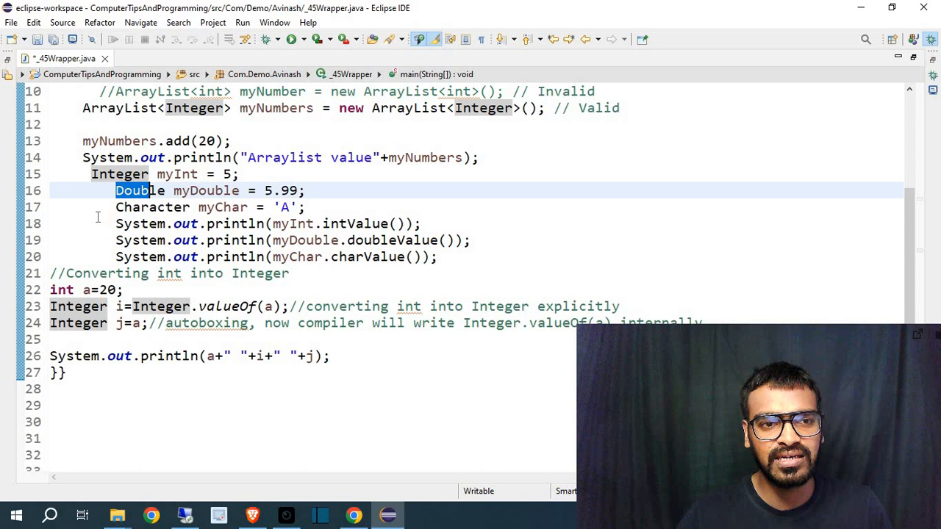
pyautogui.click(182, 224)
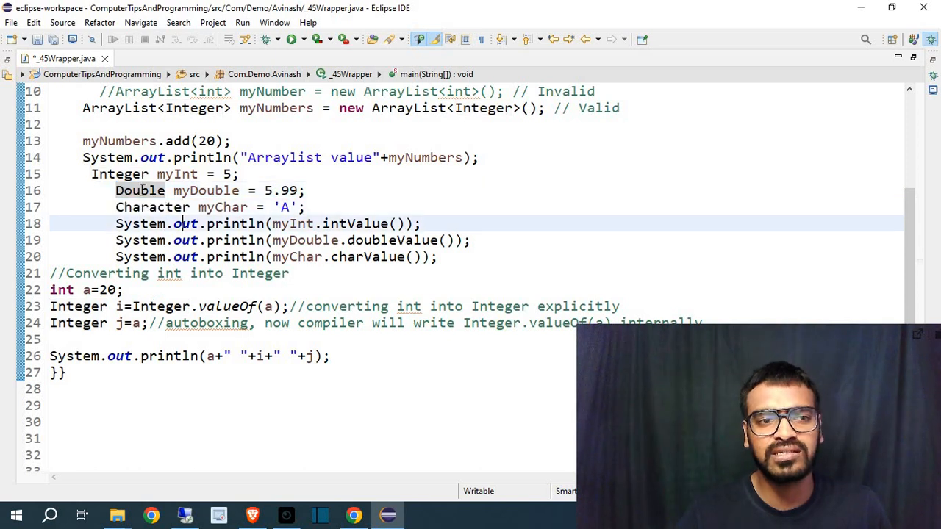
pyautogui.doubleClick(176, 174)
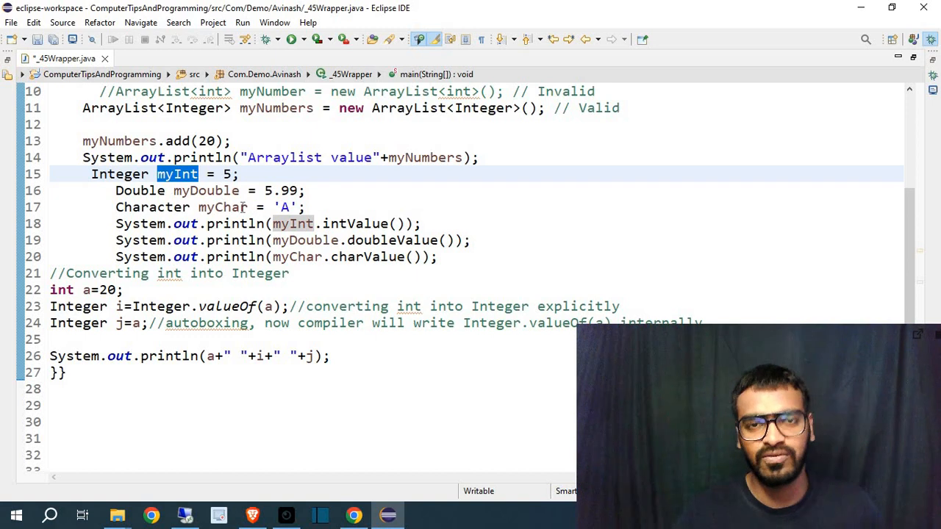
pyautogui.moveTo(176, 174)
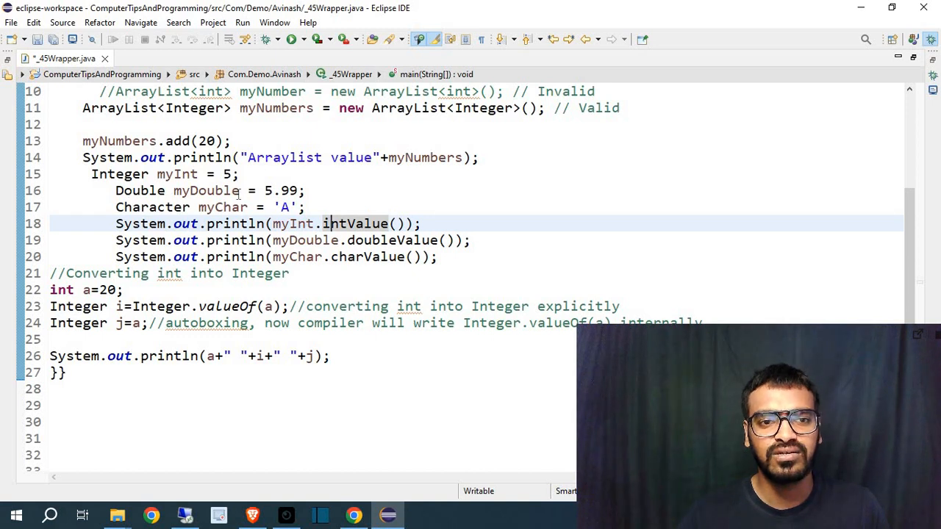
pyautogui.moveTo(365, 256)
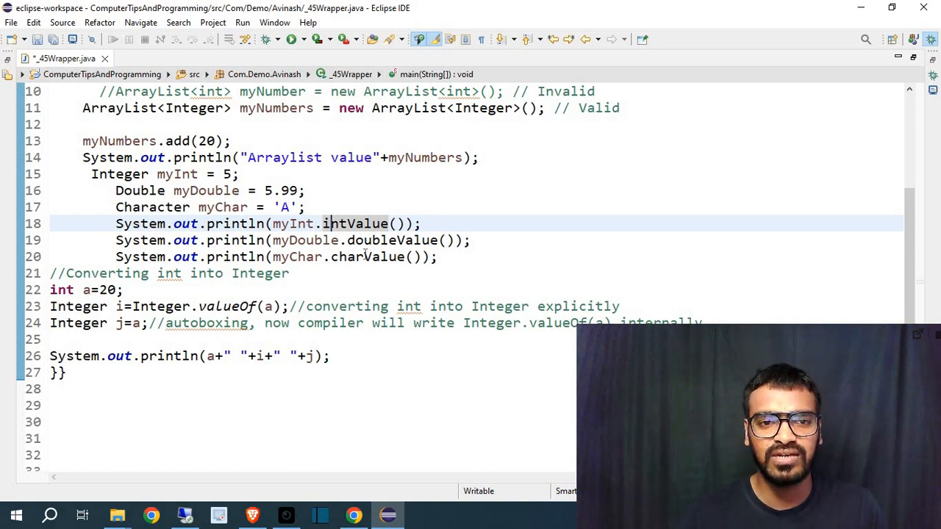
pyautogui.doubleClick(392, 240)
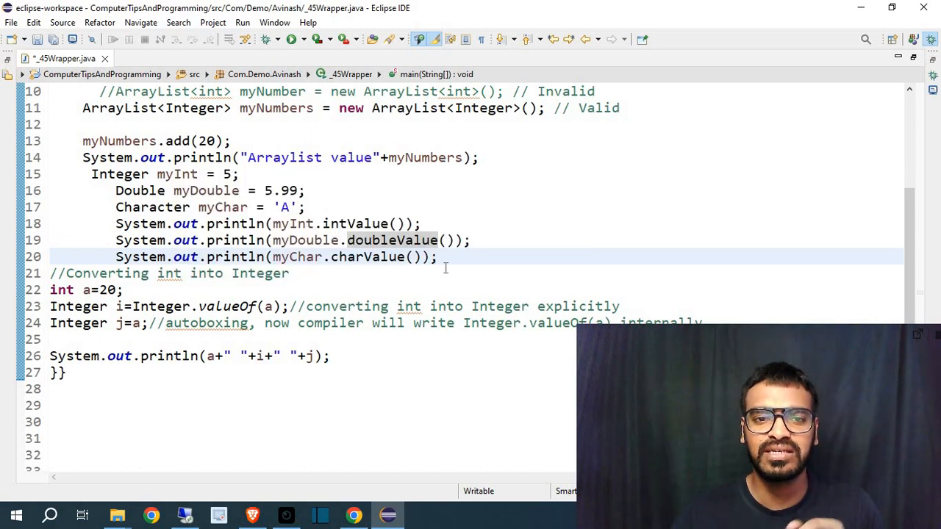
pyautogui.scroll(-3)
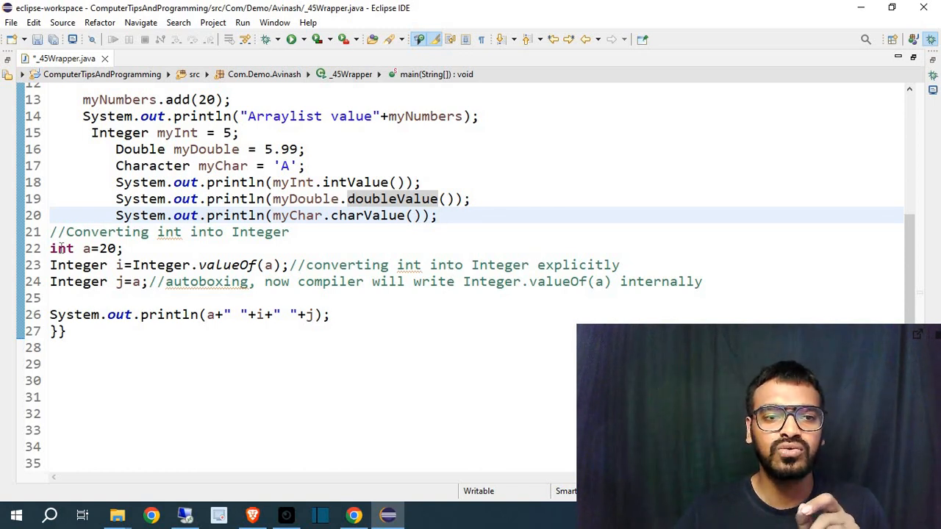
pyautogui.doubleClick(61, 248)
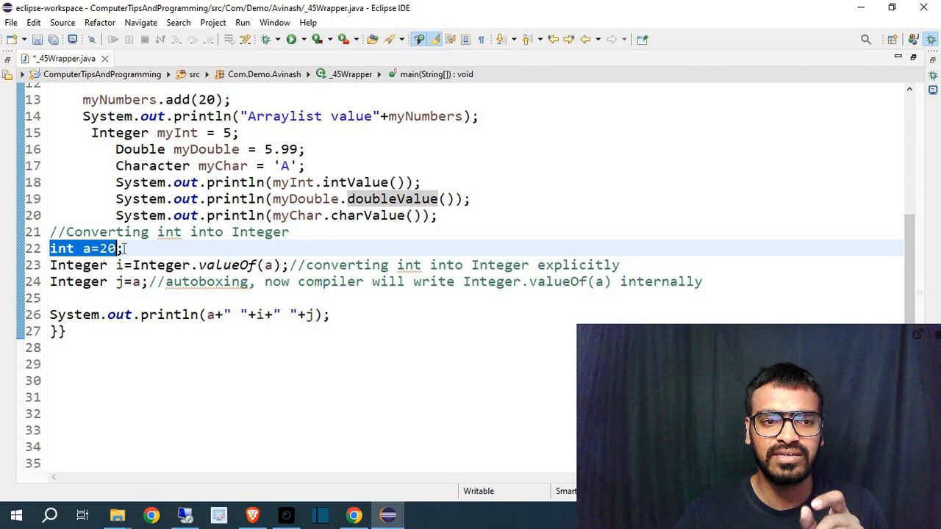
pyautogui.click(80, 274)
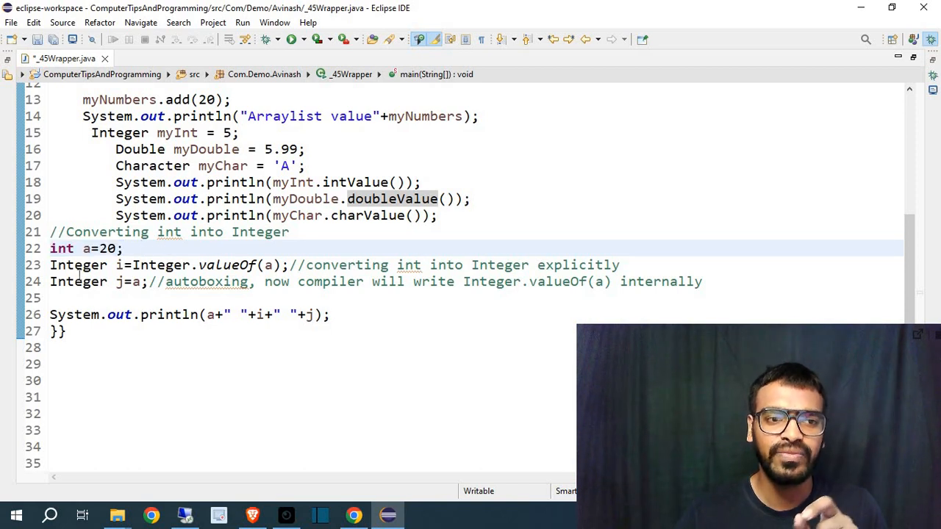
pyautogui.click(136, 248)
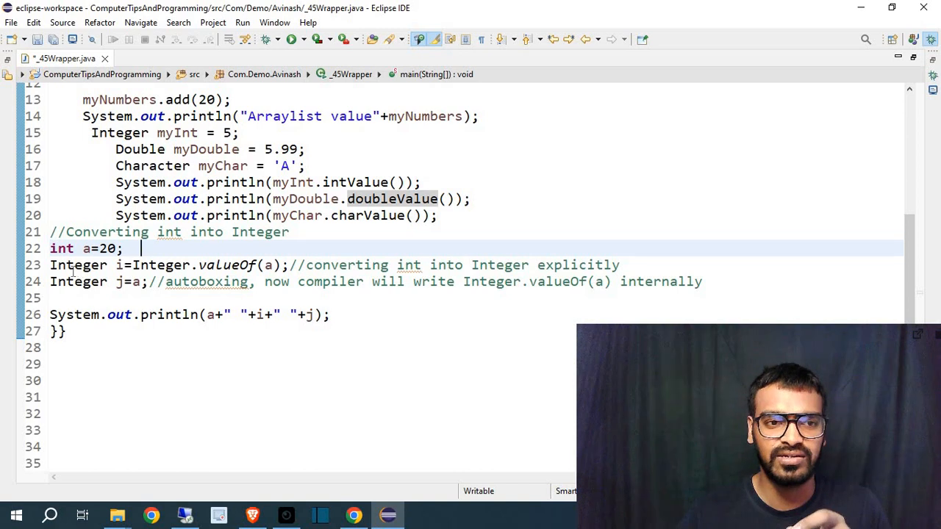
pyautogui.click(166, 264)
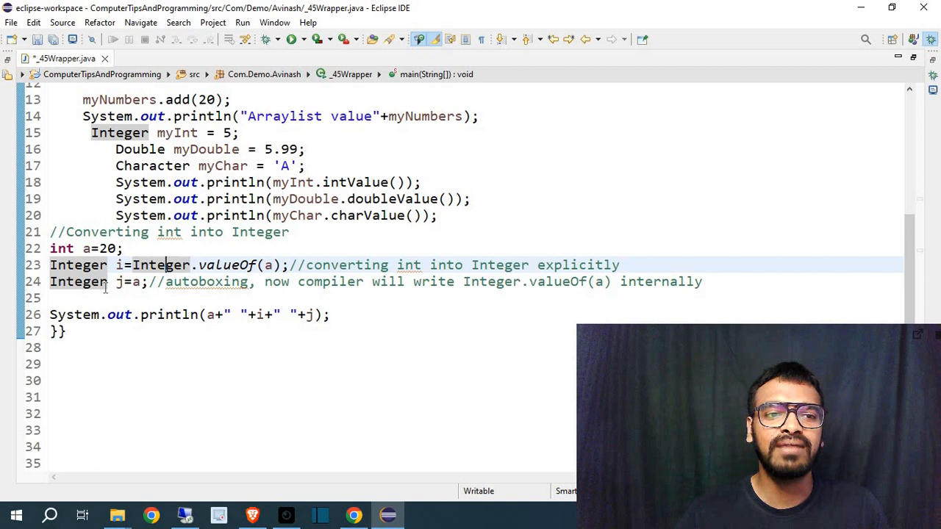
pyautogui.moveTo(365, 254)
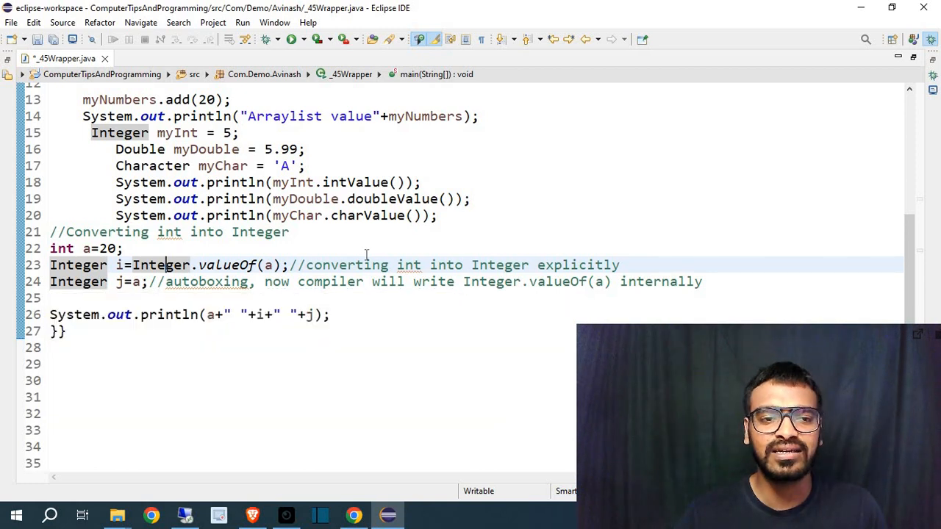
pyautogui.moveTo(514, 289)
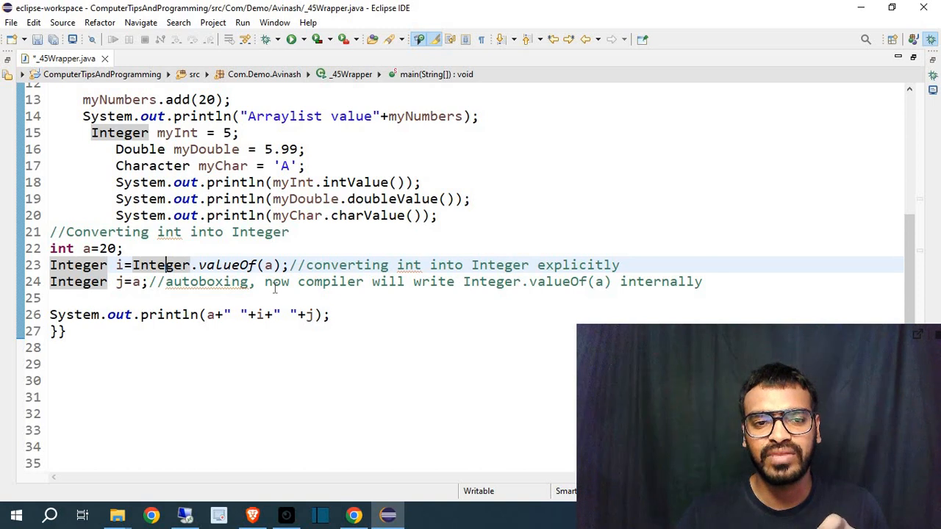
pyautogui.moveTo(264, 281); pyautogui.dragTo(545, 282)
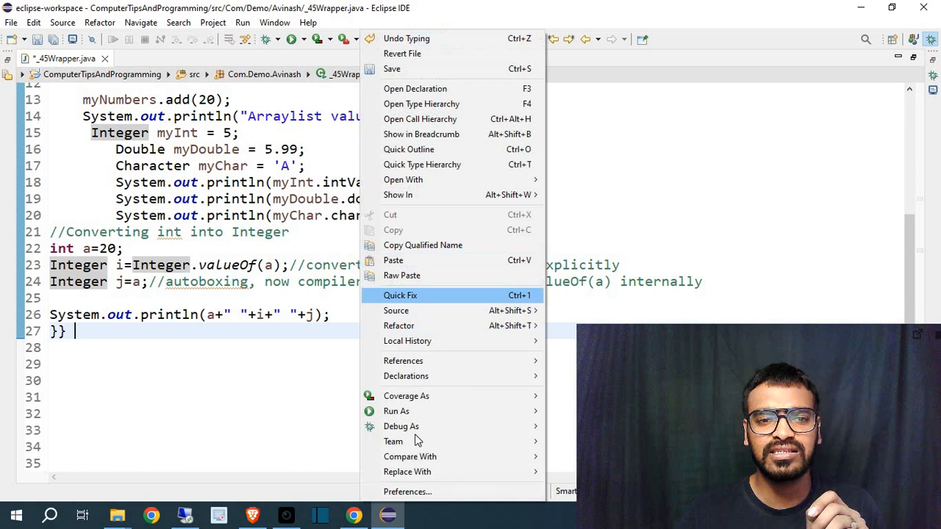
# Run the wrapper program as a Java Application from the editor's context menu.
pyautogui.click(396, 411)
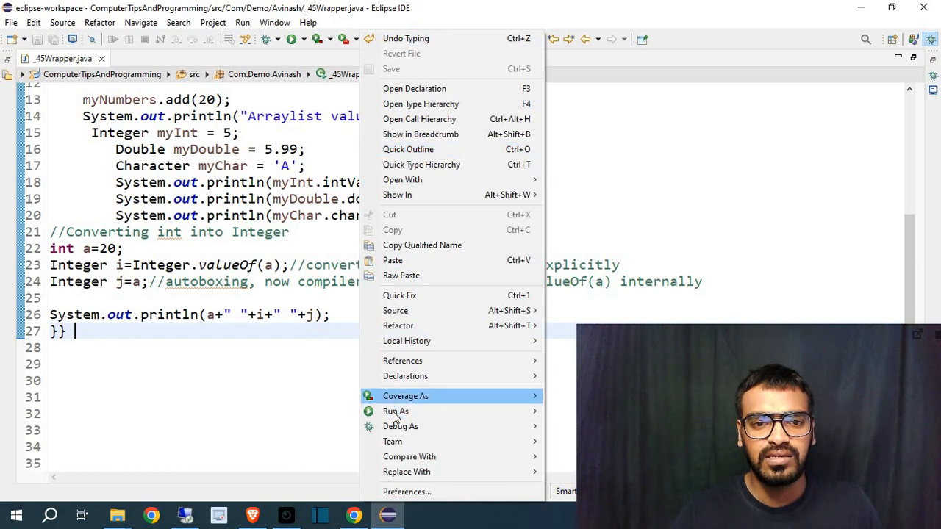
pyautogui.click(395, 411)
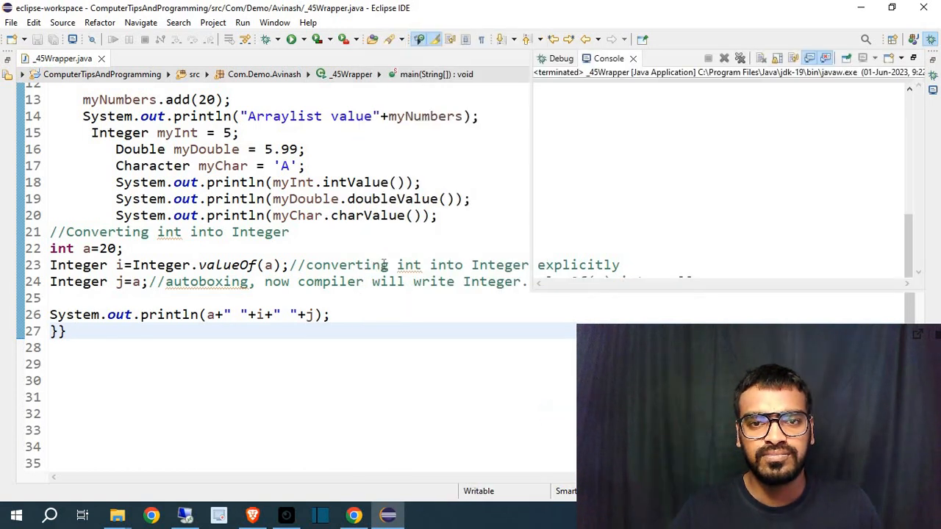
pyautogui.scroll(3)
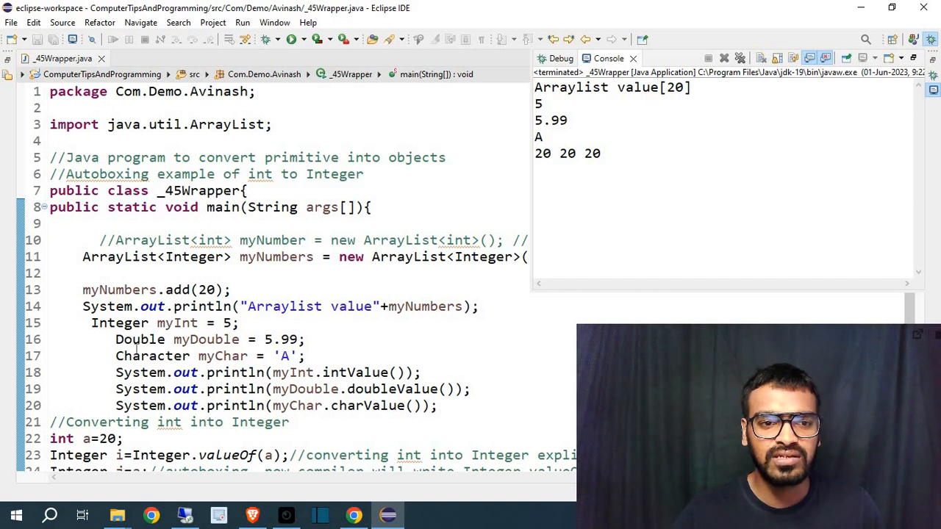
pyautogui.moveTo(536, 289)
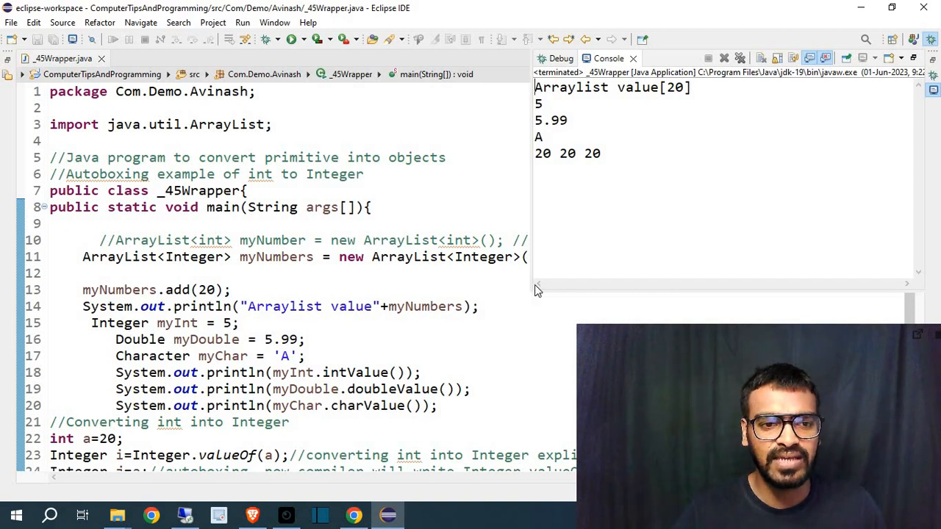
# Highlight the console output: Arraylist value[20], 5, 5.99, A and 20 20 20.
pyautogui.moveTo(536, 86); pyautogui.dragTo(562, 143)
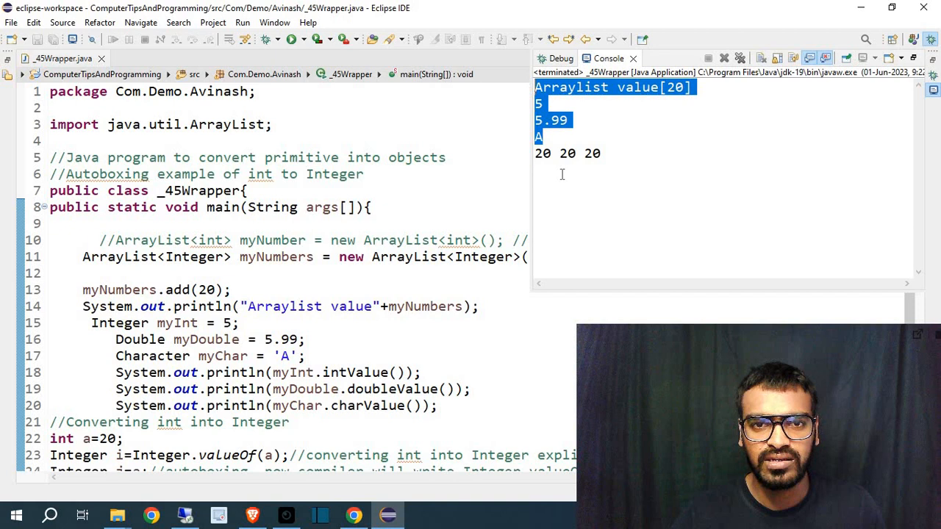
pyautogui.scroll(-3)
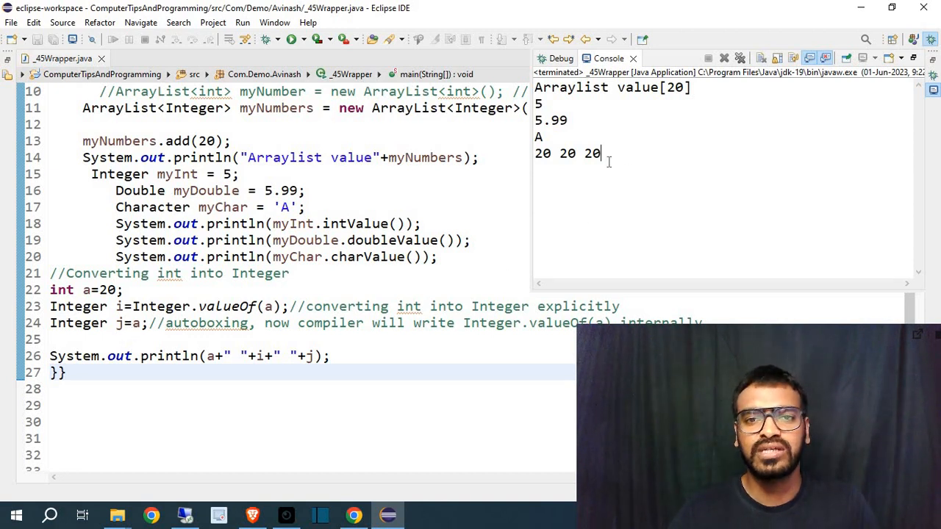
pyautogui.moveTo(537, 136); pyautogui.dragTo(599, 153)
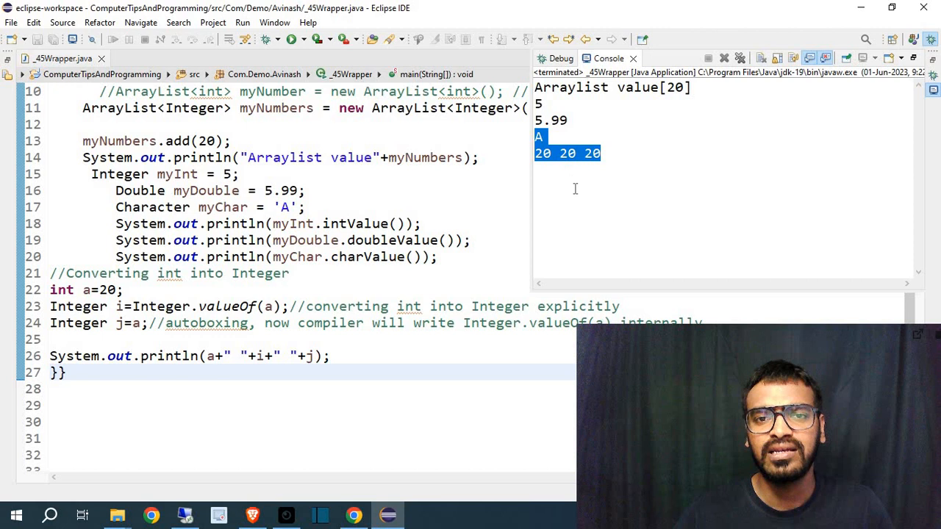